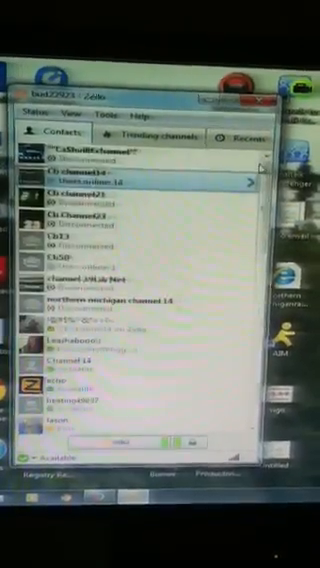
pyautogui.scroll(-3)
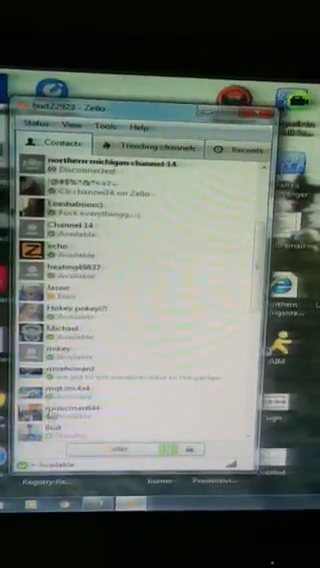